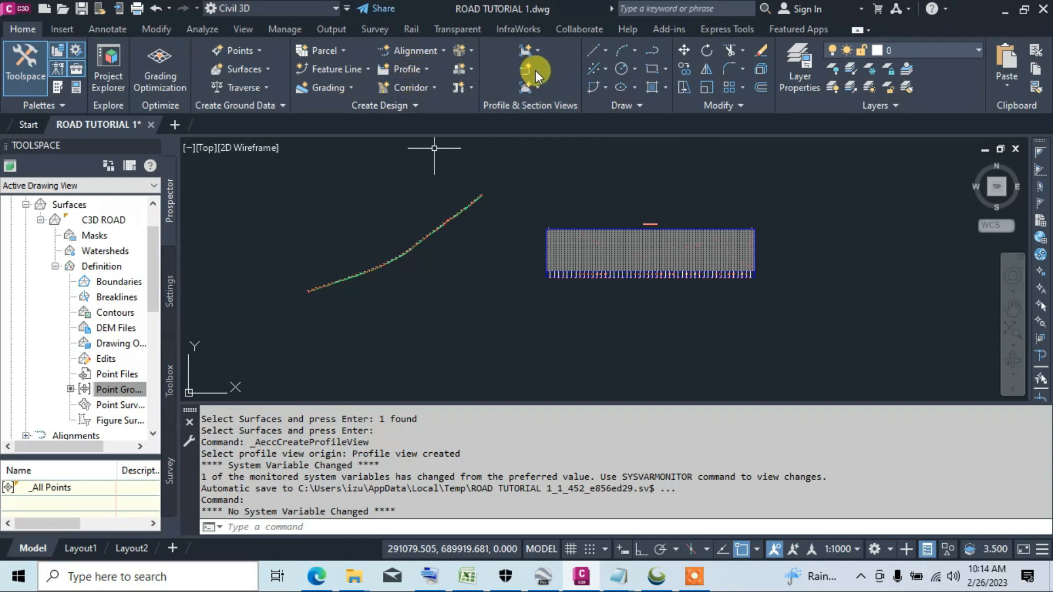
pyautogui.moveTo(525, 69)
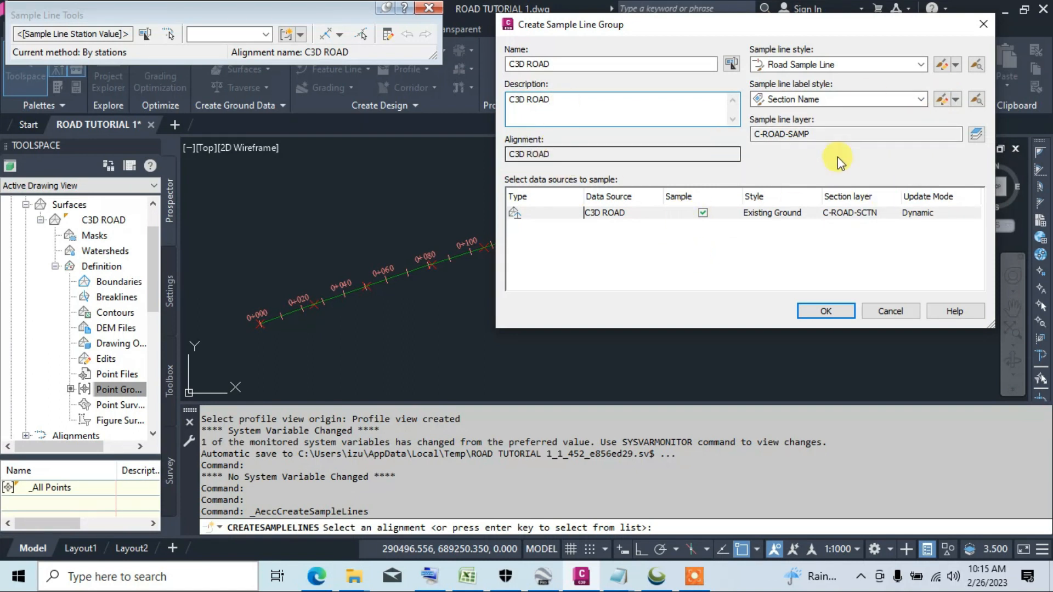
# Accept the Create Sample Line Group settings and list the sample line creation methods.
pyautogui.click(825, 311)
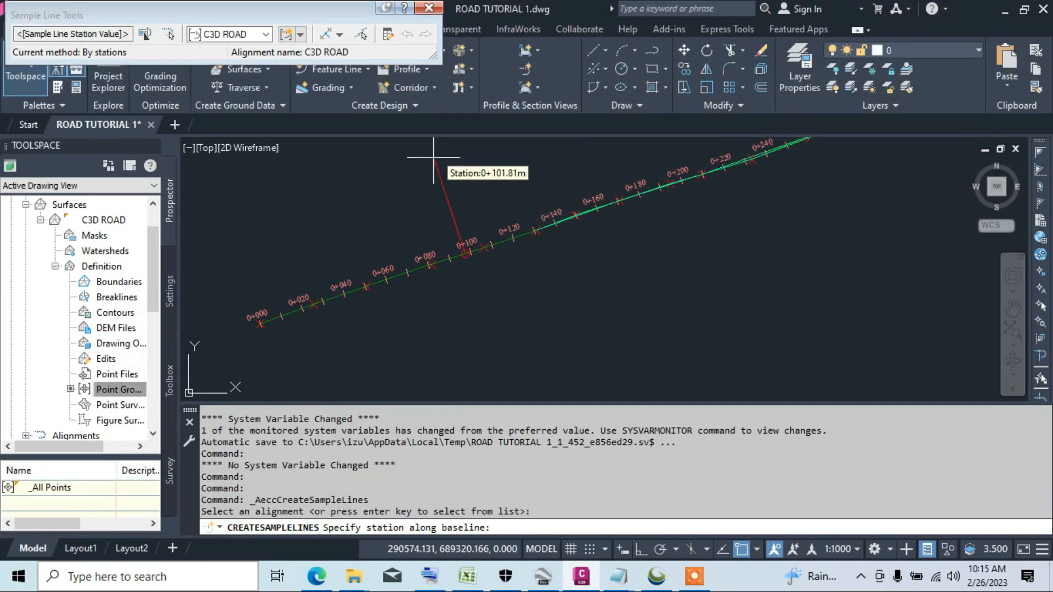
pyautogui.click(341, 34)
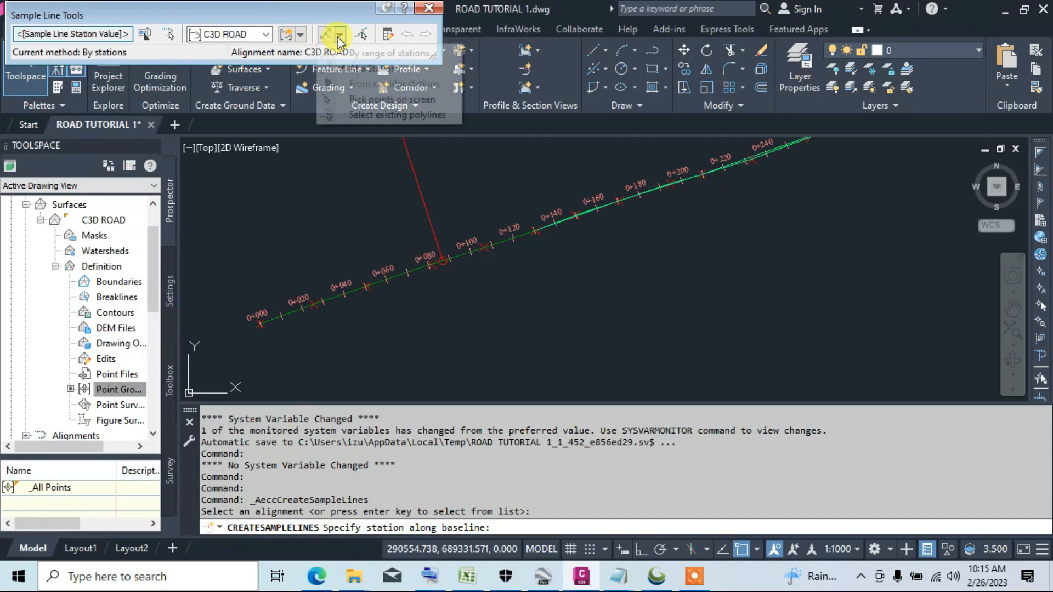
pyautogui.click(342, 34)
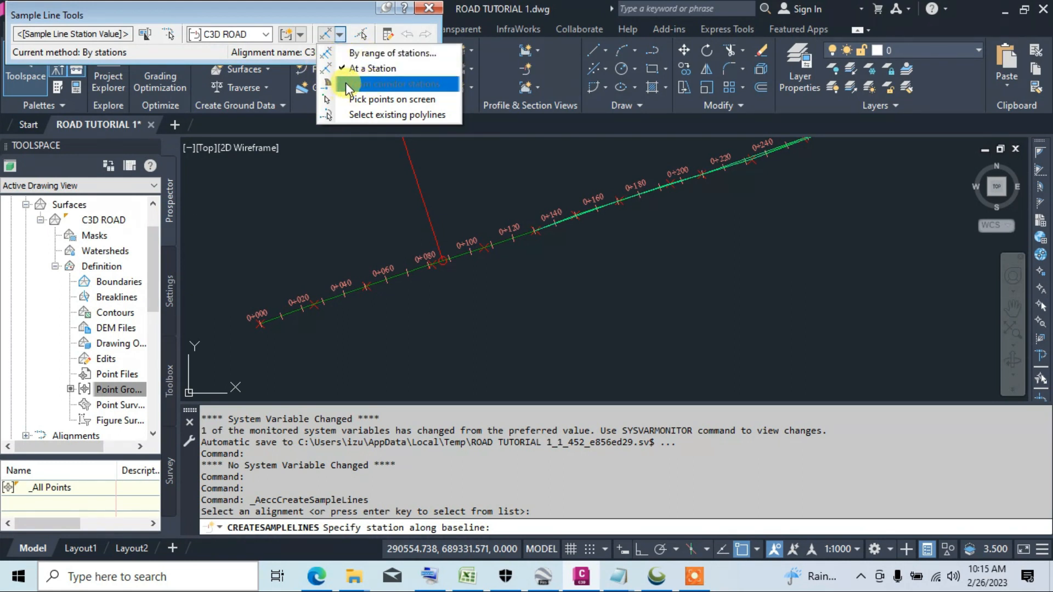
pyautogui.moveTo(393, 53)
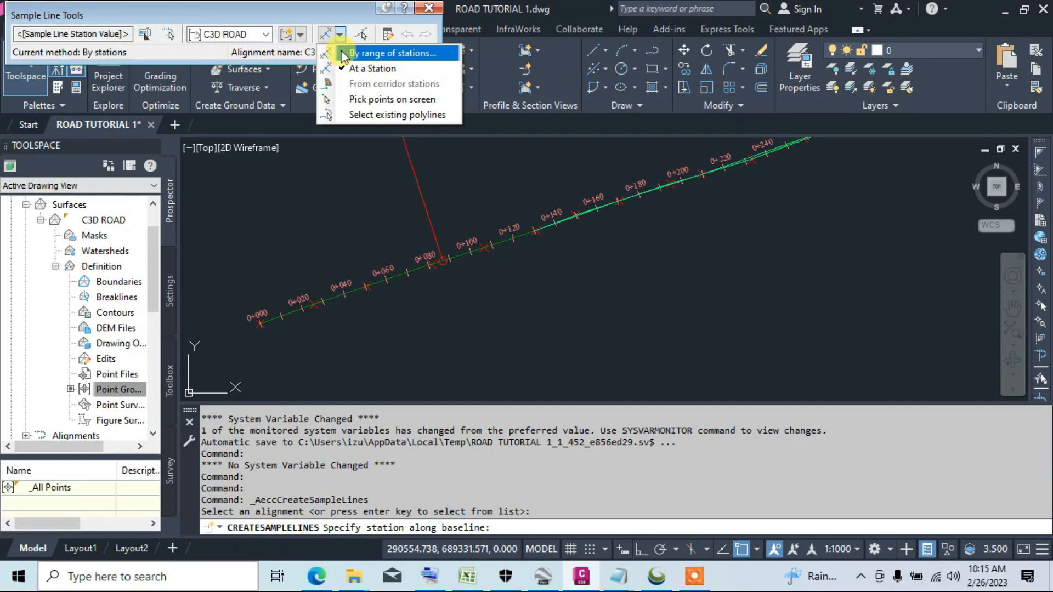
# Create sample lines by range of stations with 10 m swath widths and 20 m increments.
pyautogui.click(395, 52)
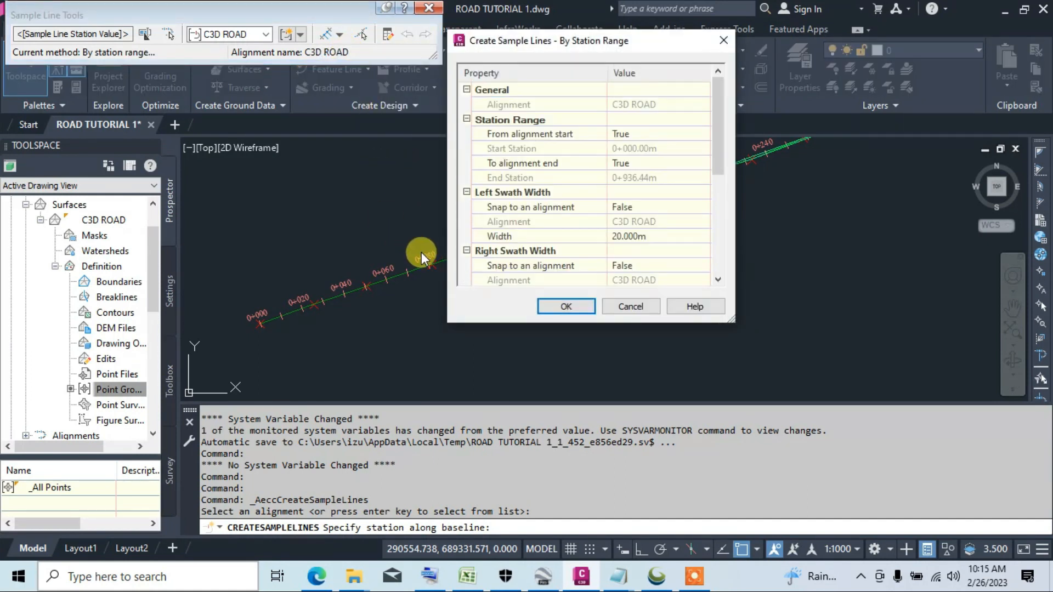
pyautogui.click(657, 133)
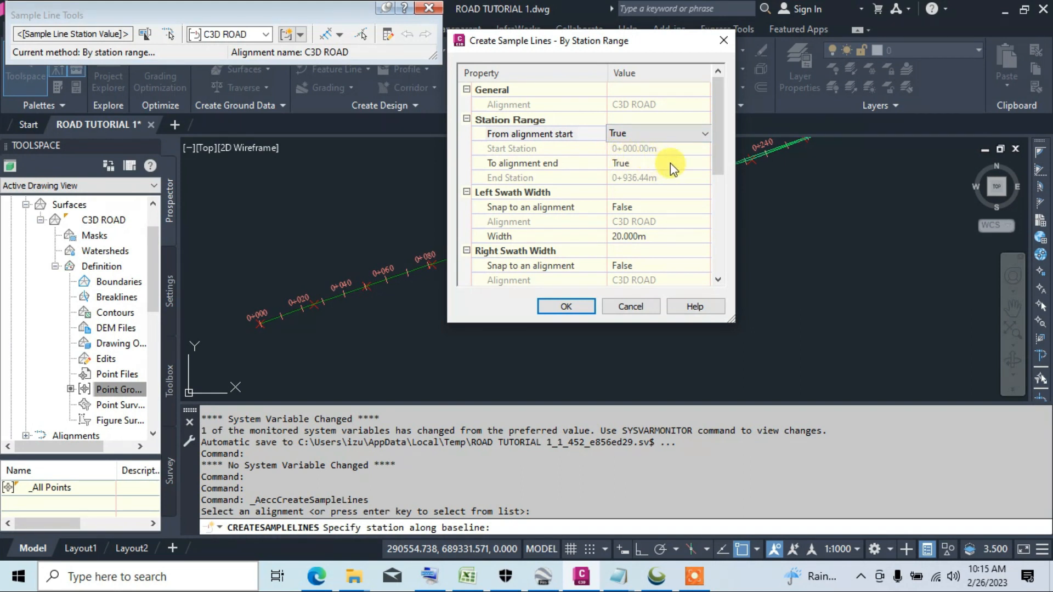
pyautogui.moveTo(529, 222)
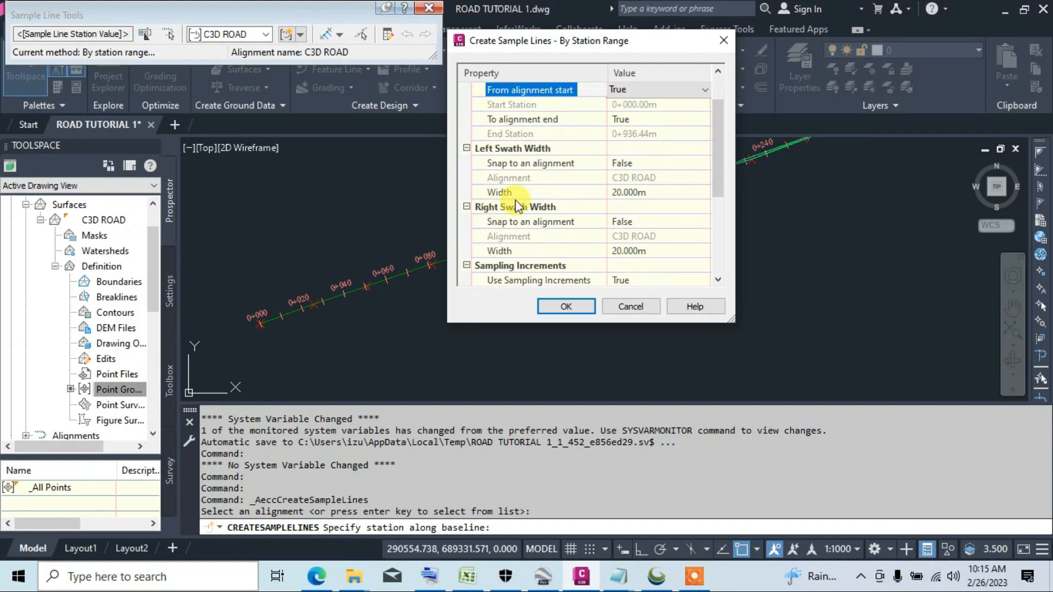
pyautogui.click(626, 192)
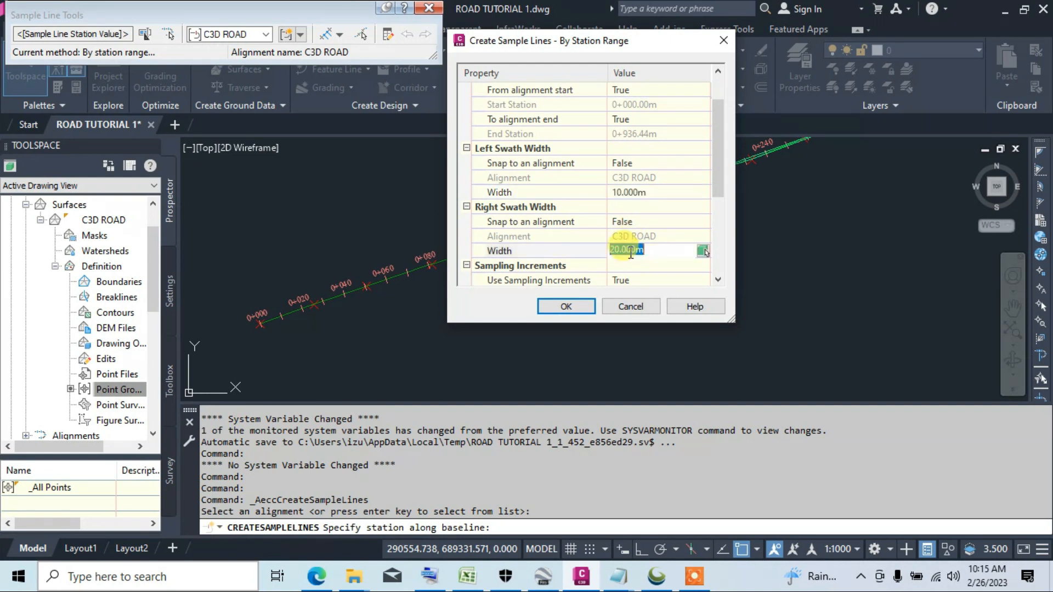
pyautogui.write('10')
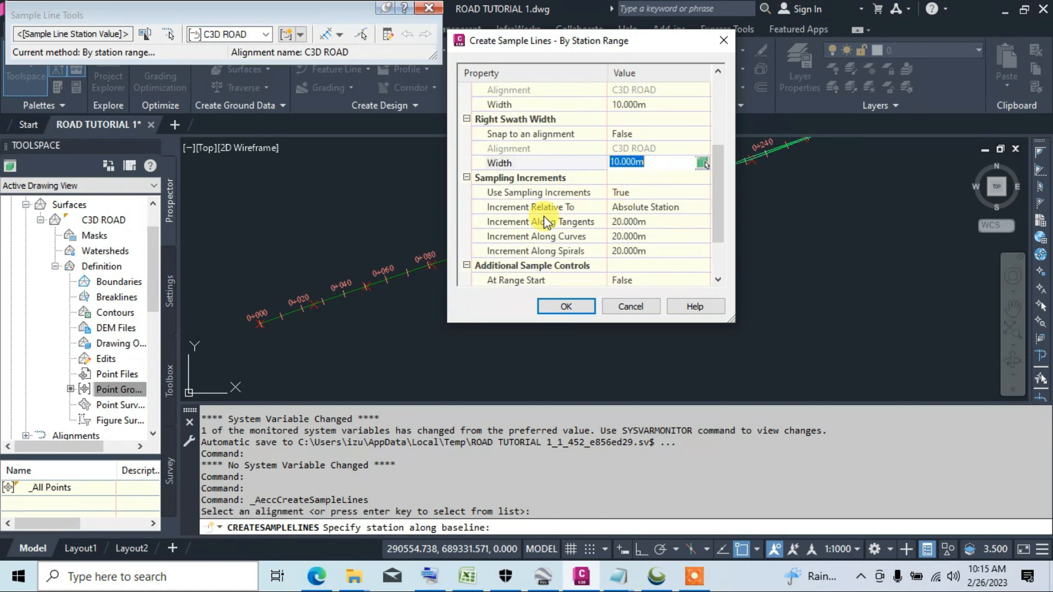
pyautogui.moveTo(624, 195)
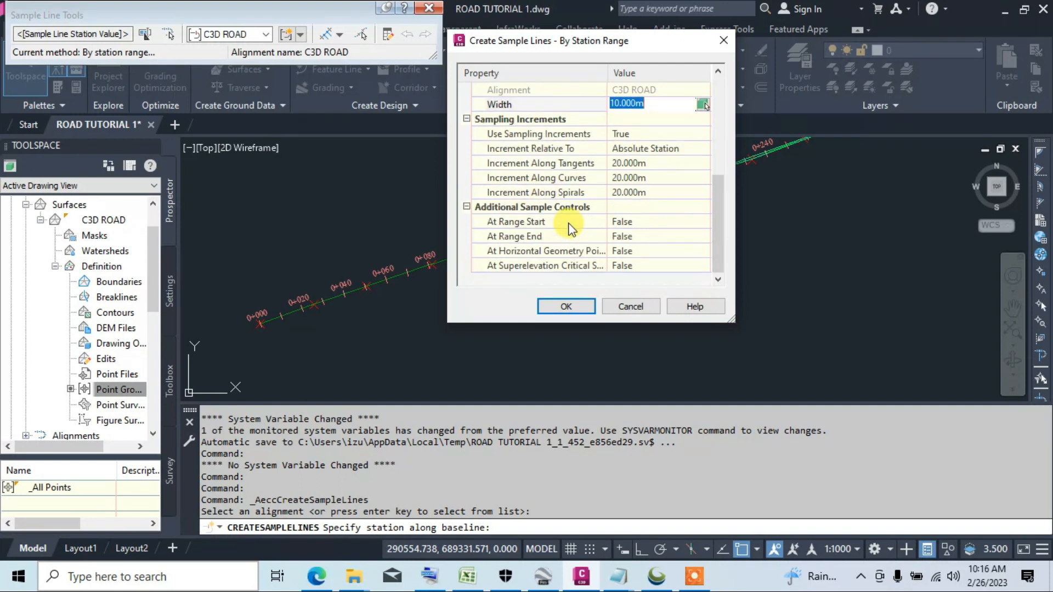
pyautogui.click(566, 306)
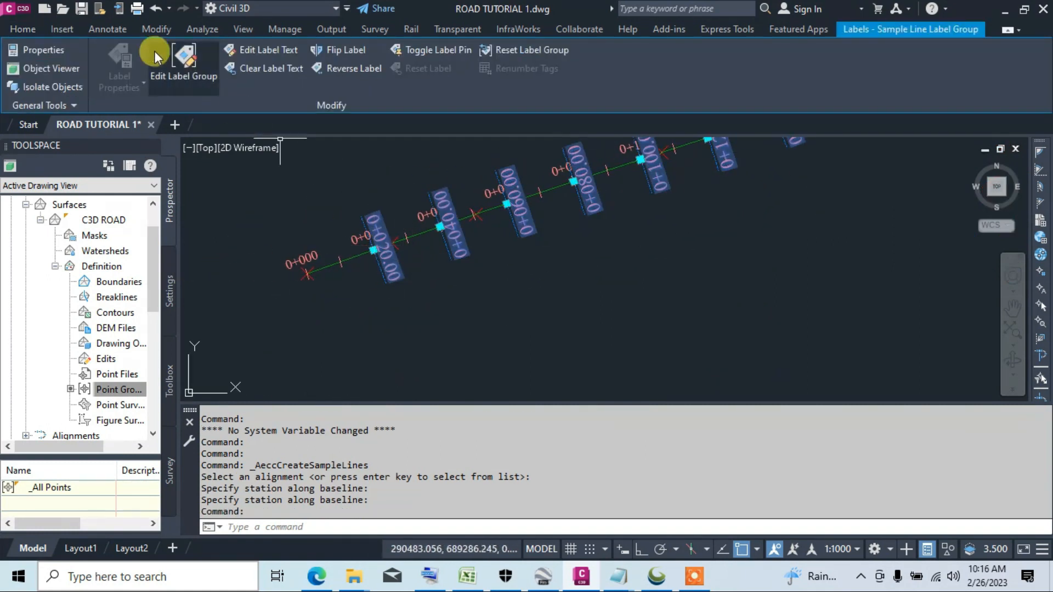
# Edit the C3D ROAD sample line label group and select the label entry to remove.
pyautogui.click(184, 64)
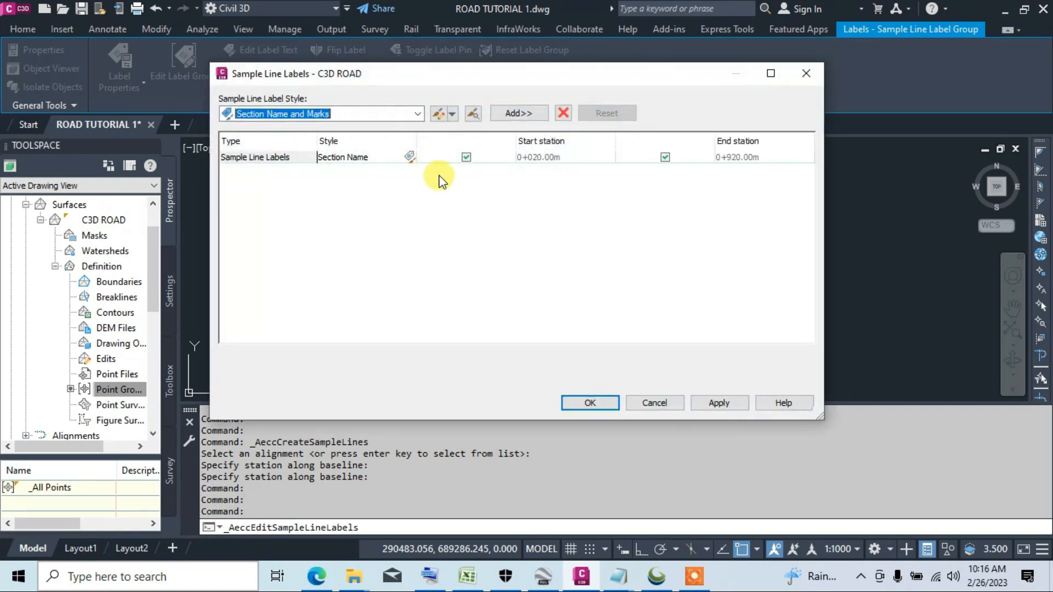
pyautogui.click(254, 157)
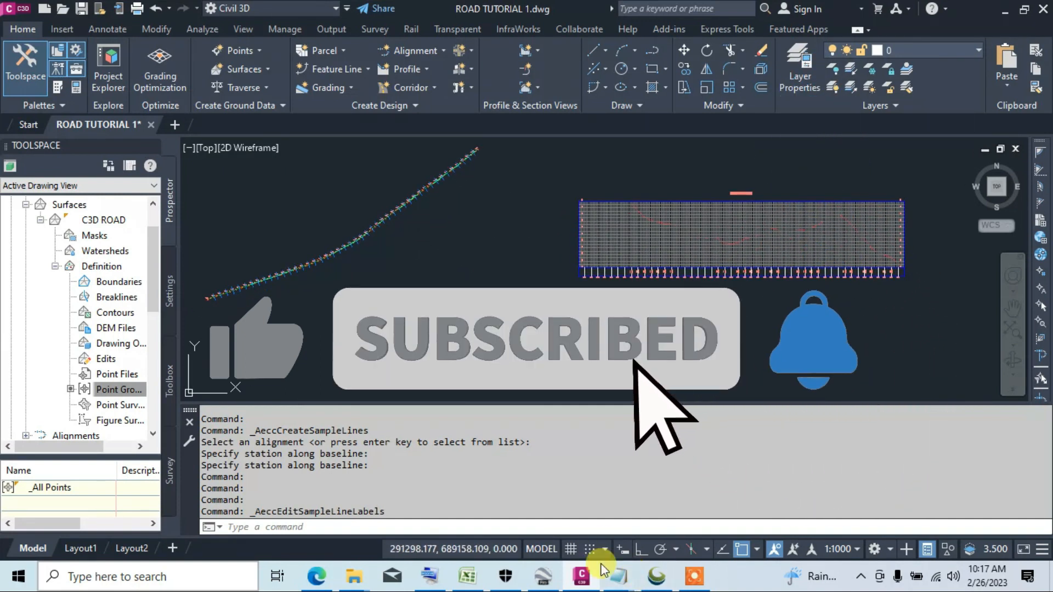
pyautogui.moveTo(617, 576)
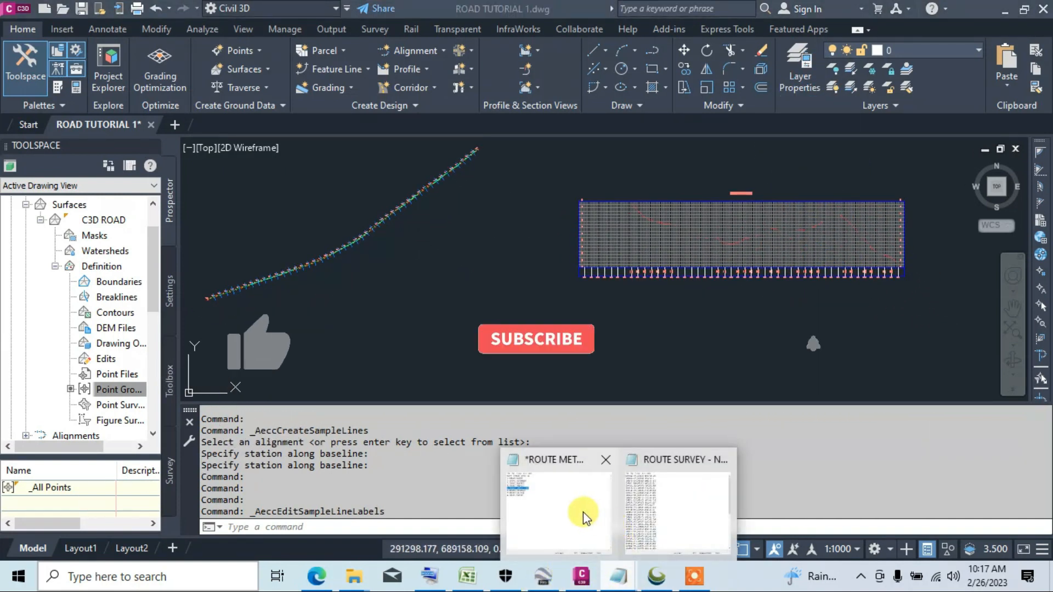